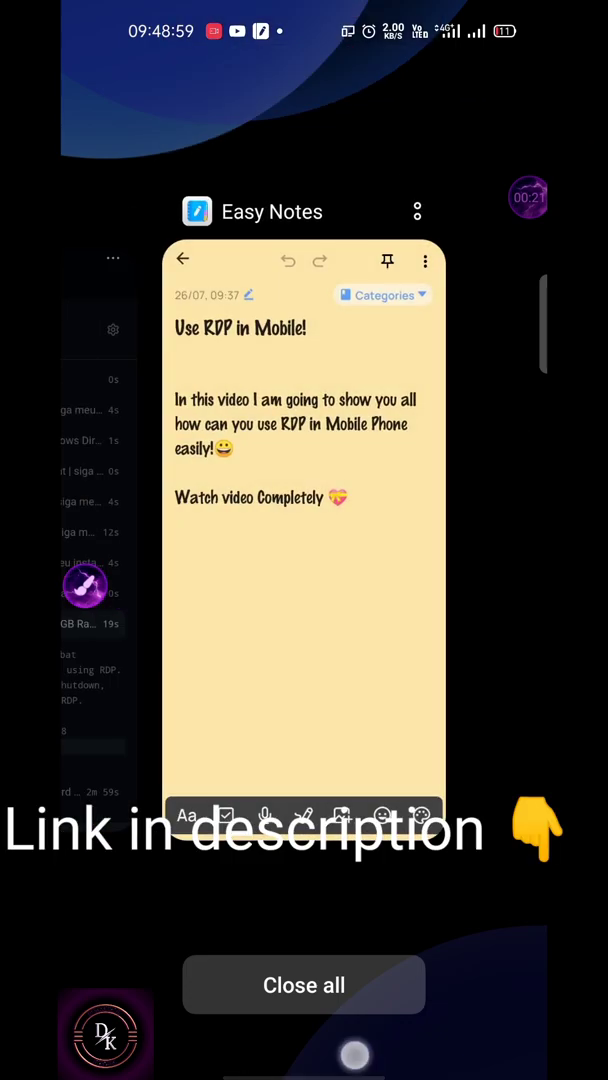
- Close all recent apps and launch the RD Client app showing an empty PC list
left_click(304, 986)
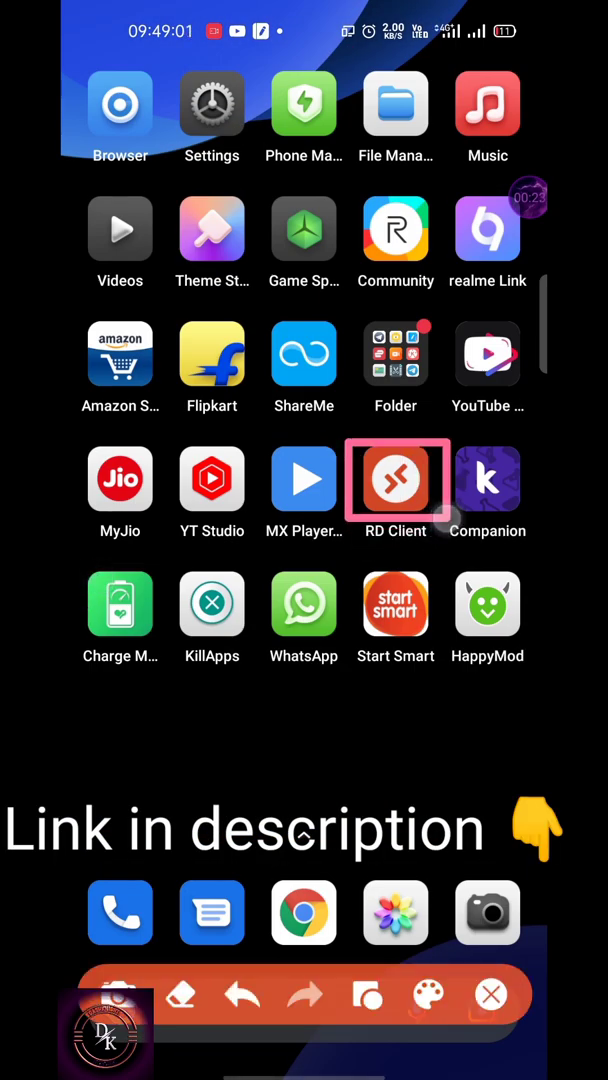
left_click(396, 480)
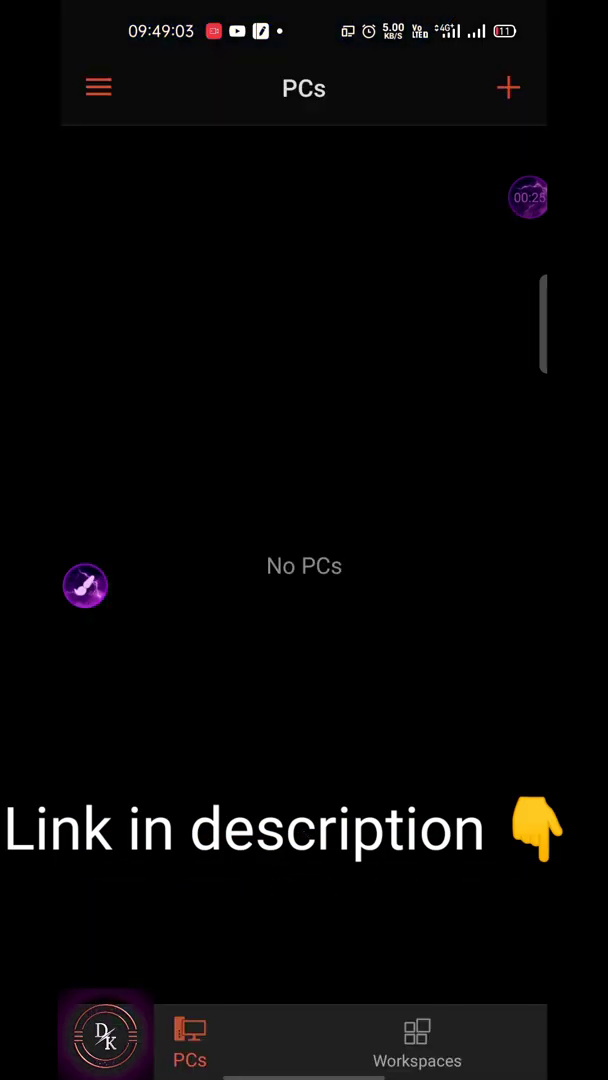
- Switch from RD Client to the RDP-FREE-BR repository's Actions page in Chrome
left_click(506, 88)
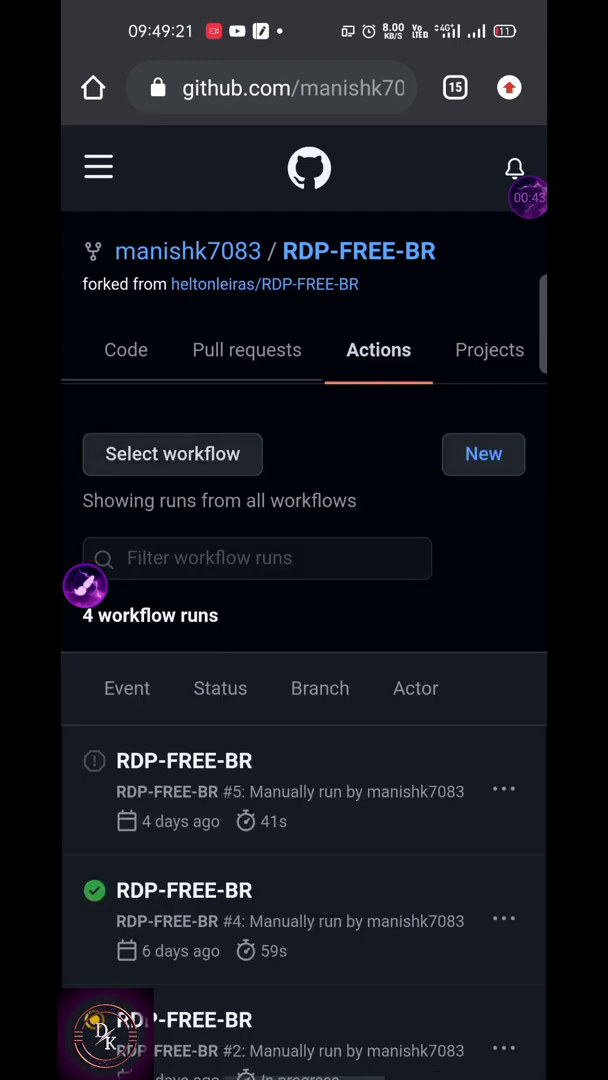
- Expand run #2's 'Connect to your RDP' step and copy the RDP password
scroll("down", 3)
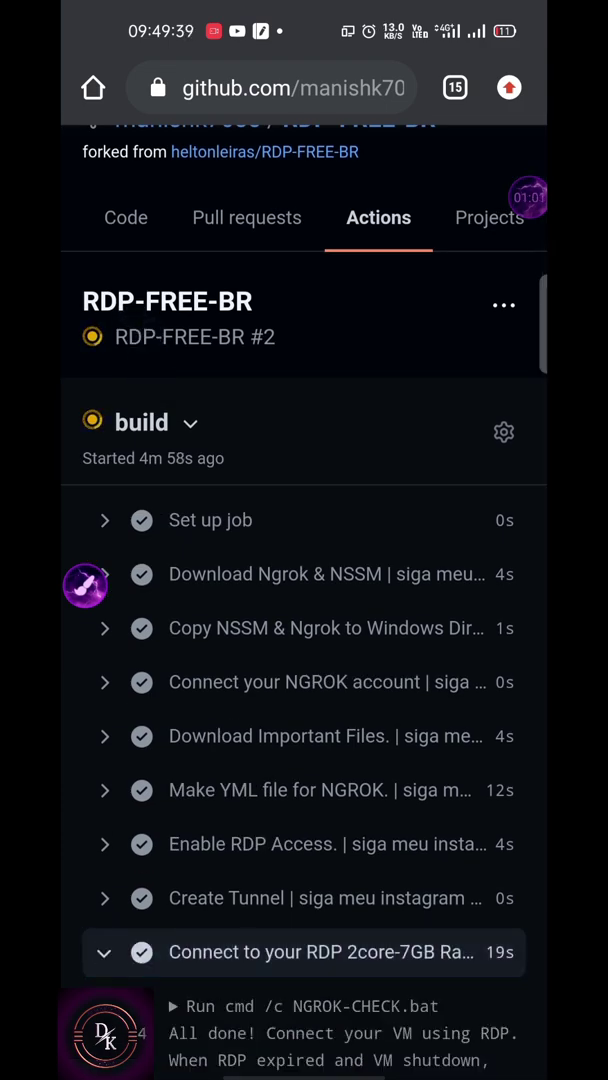
scroll("down", 3)
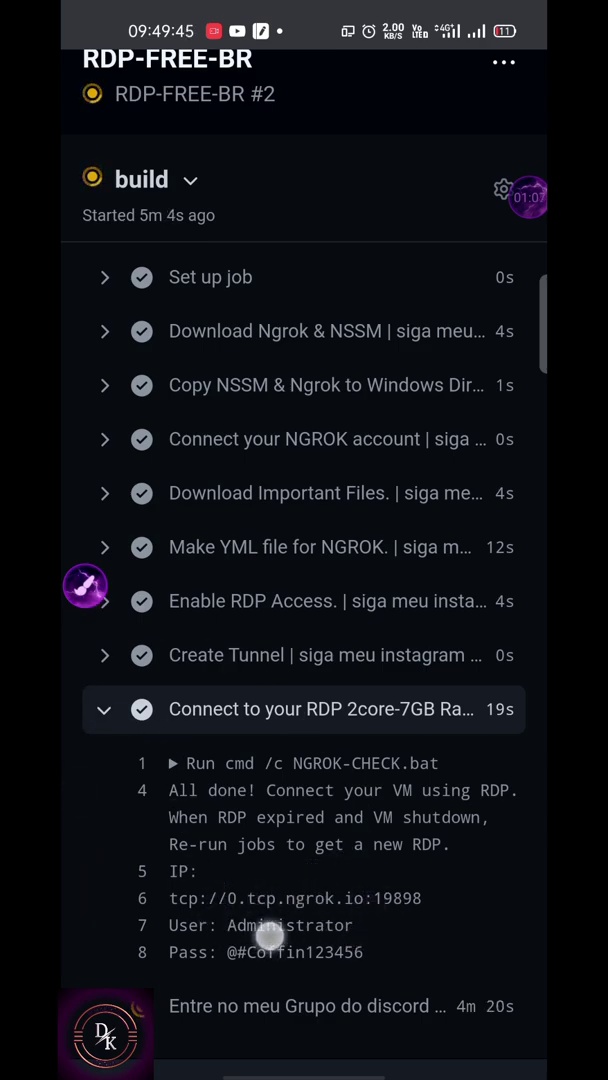
double_click(304, 952)
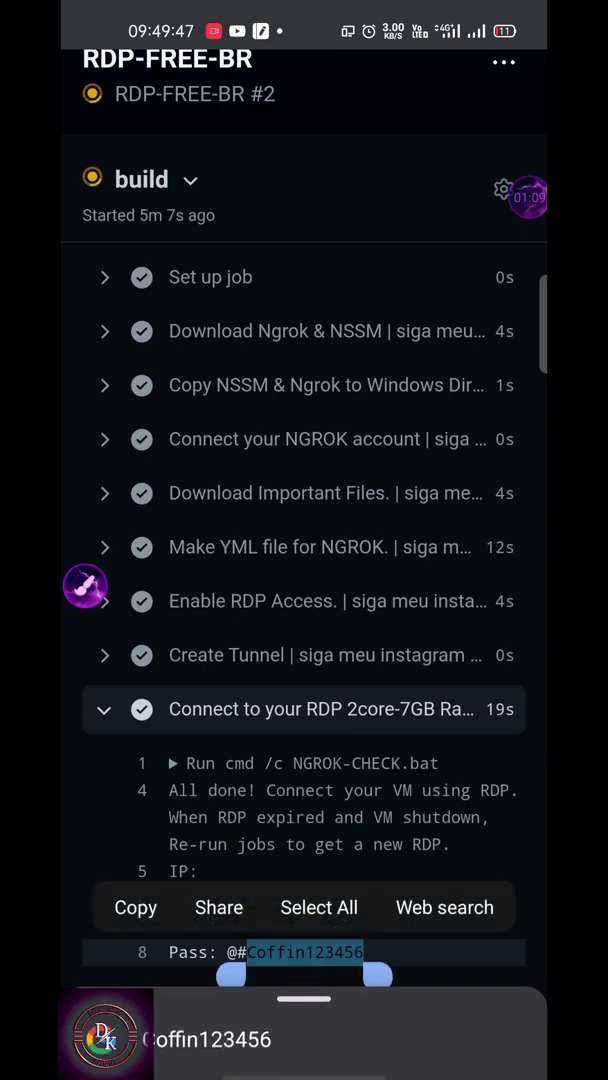
left_click(136, 908)
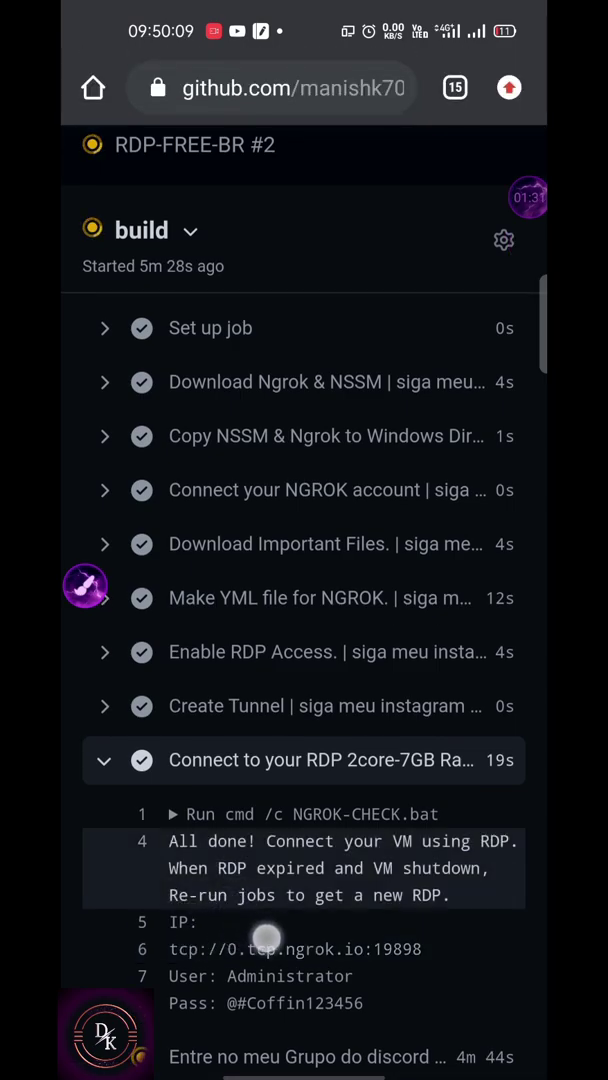
mouse_move(350, 986)
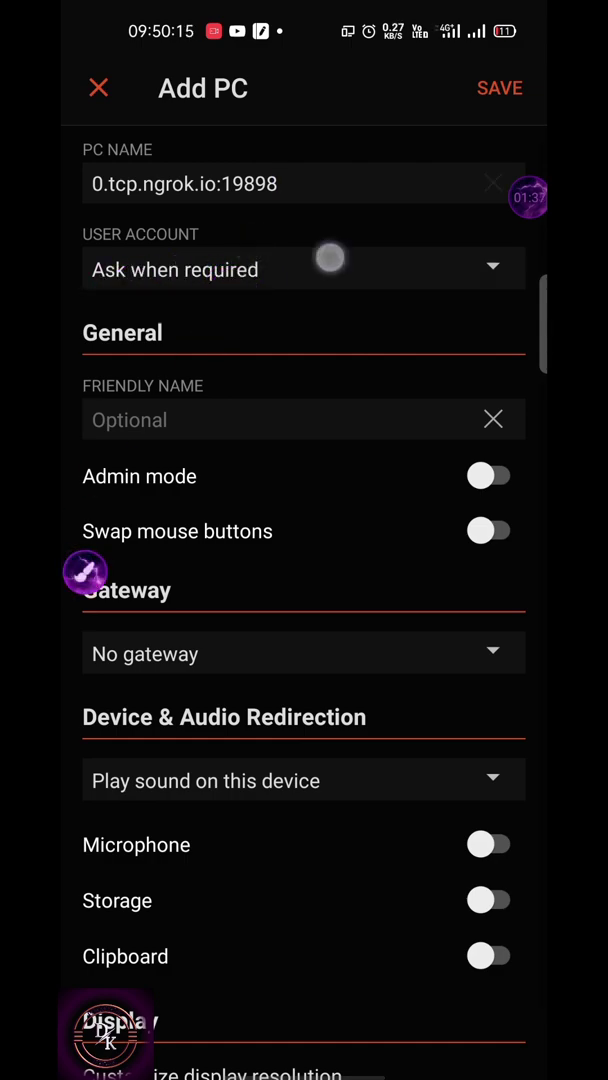
- Save a PC for 0.tcp.ngrok.io:19898 using the Administrator account and connect to it
left_click(304, 268)
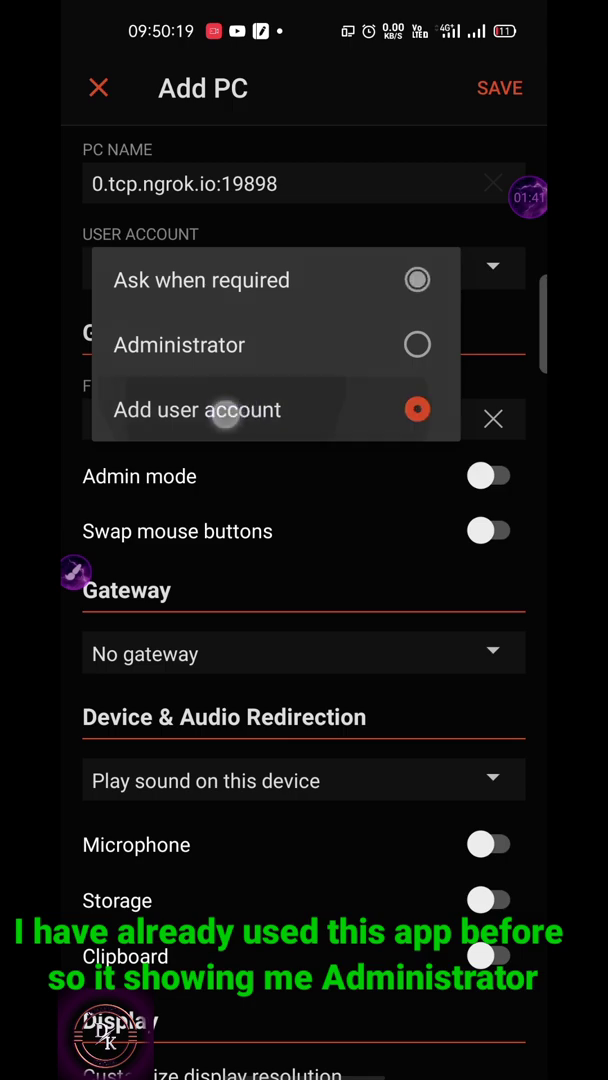
left_click(196, 408)
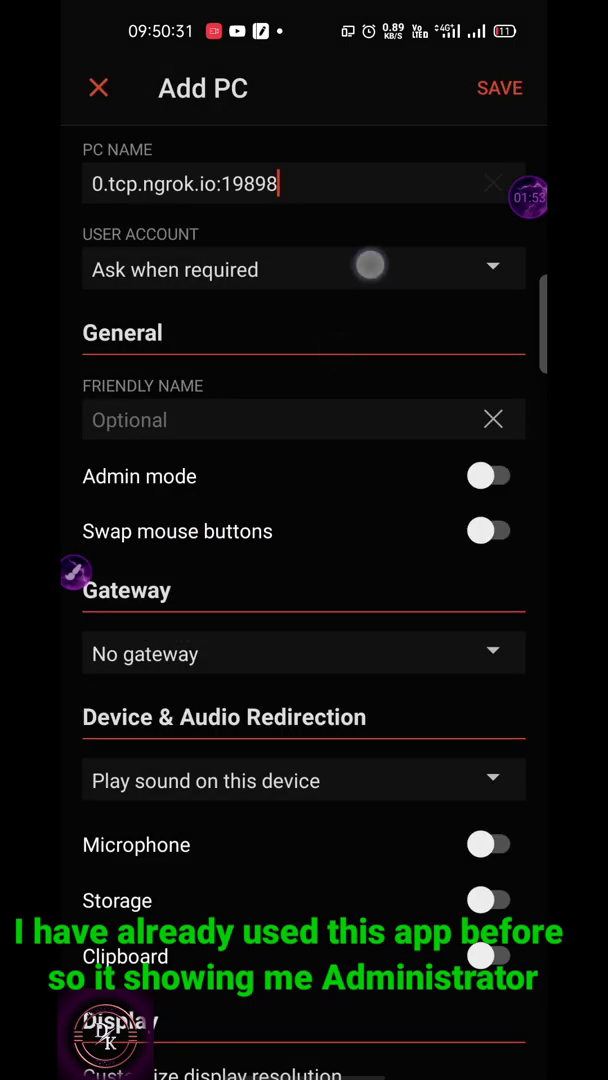
left_click(304, 268)
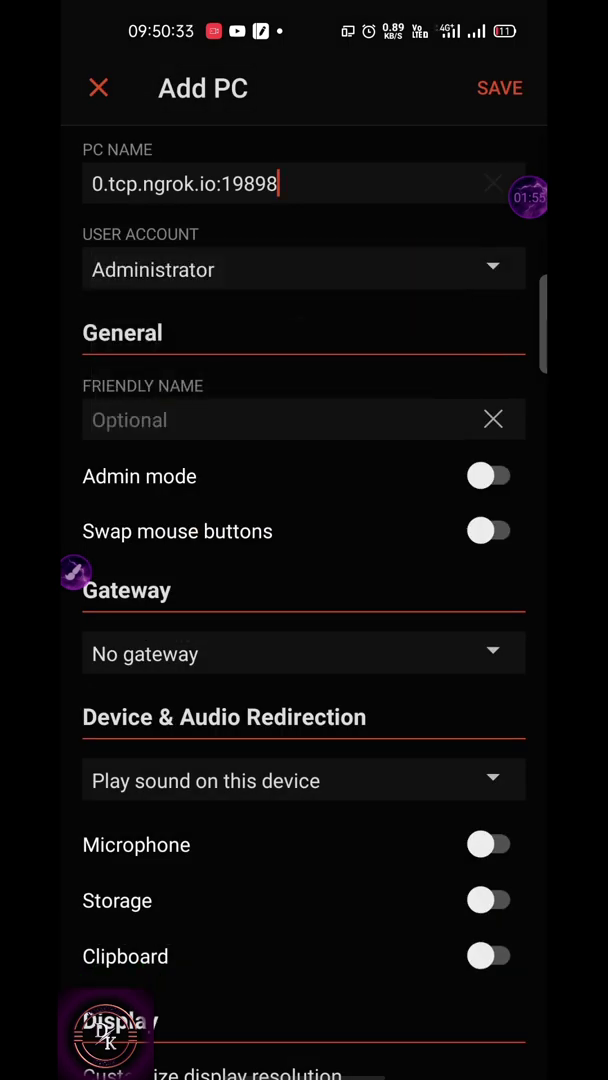
left_click(500, 88)
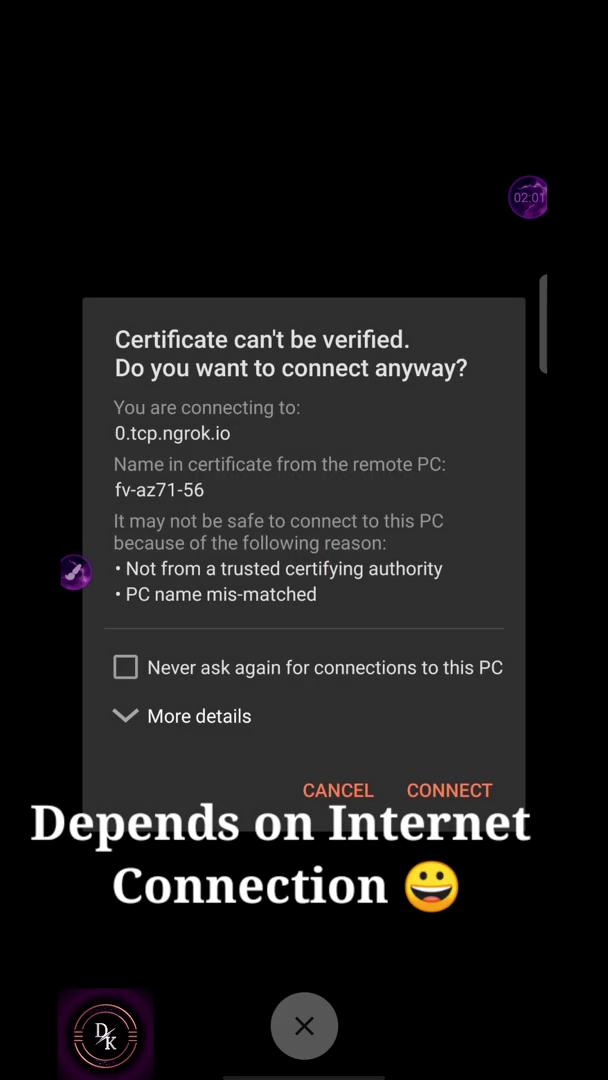
- Accept the unverified certificate and sign in to Windows with the pasted Administrator password
left_click(448, 790)
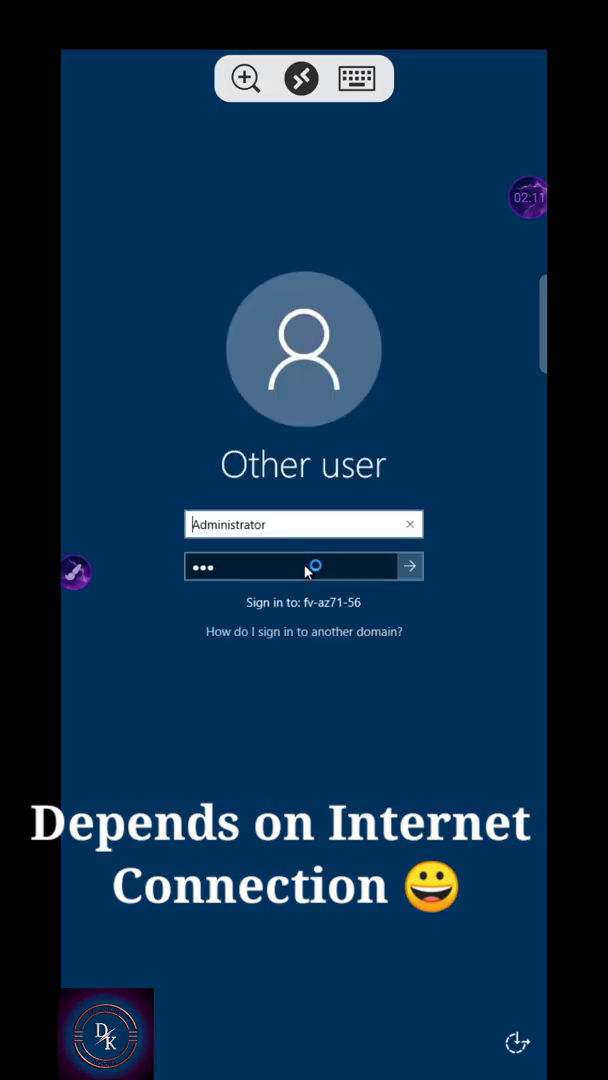
left_click(410, 566)
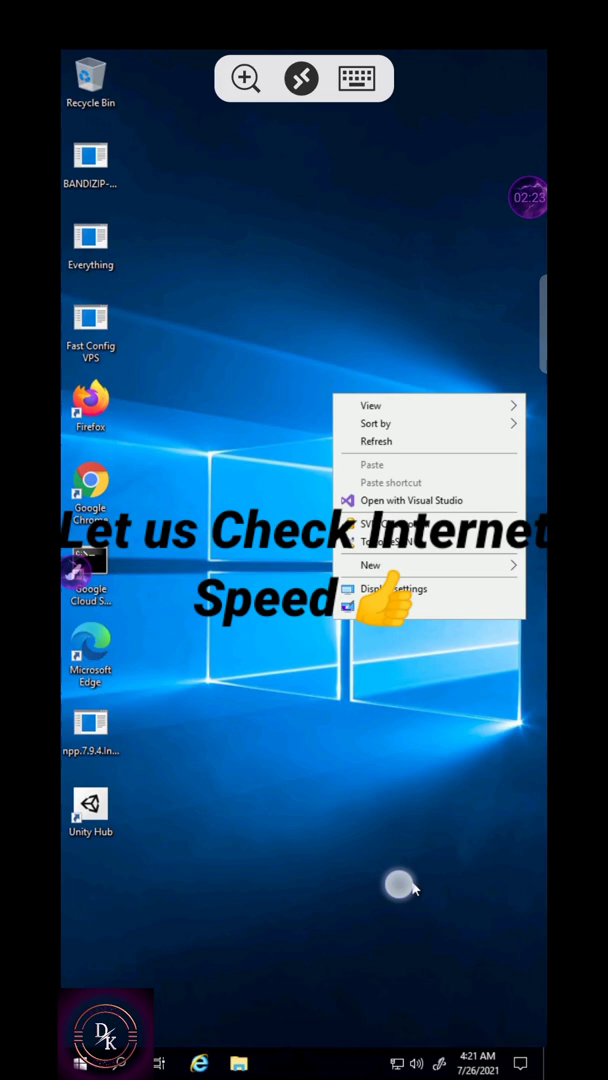
mouse_move(376, 424)
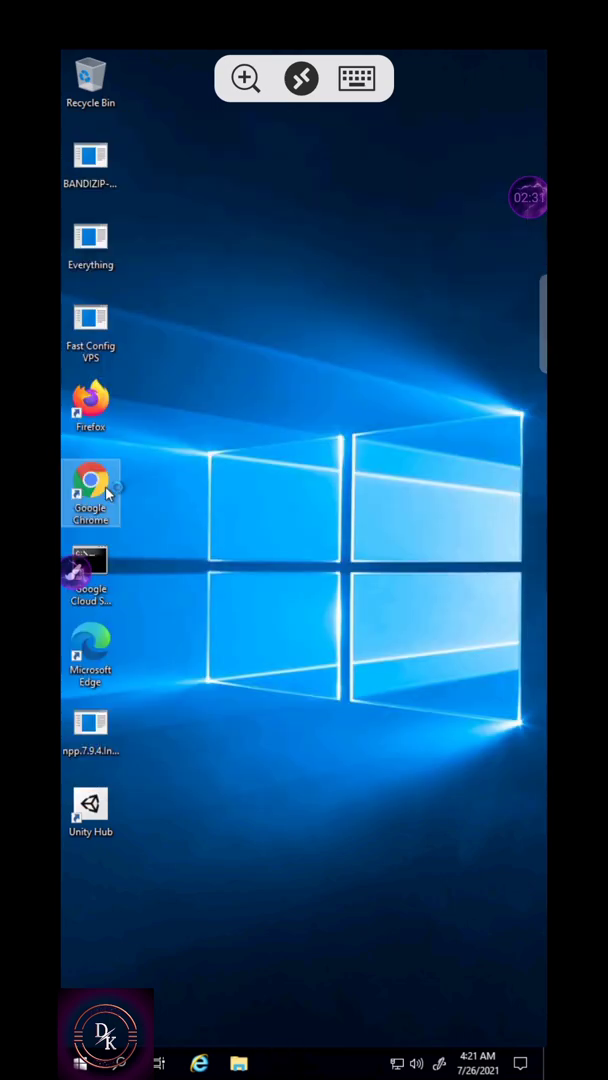
mouse_move(104, 490)
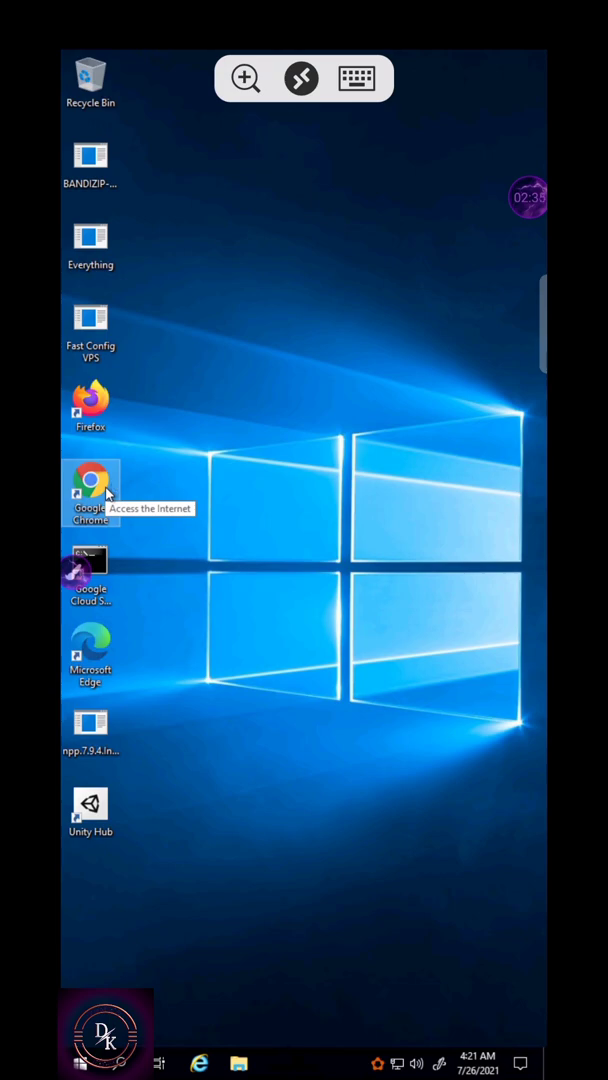
- Launch Google Chrome from the remote Windows desktop icon
double_click(88, 484)
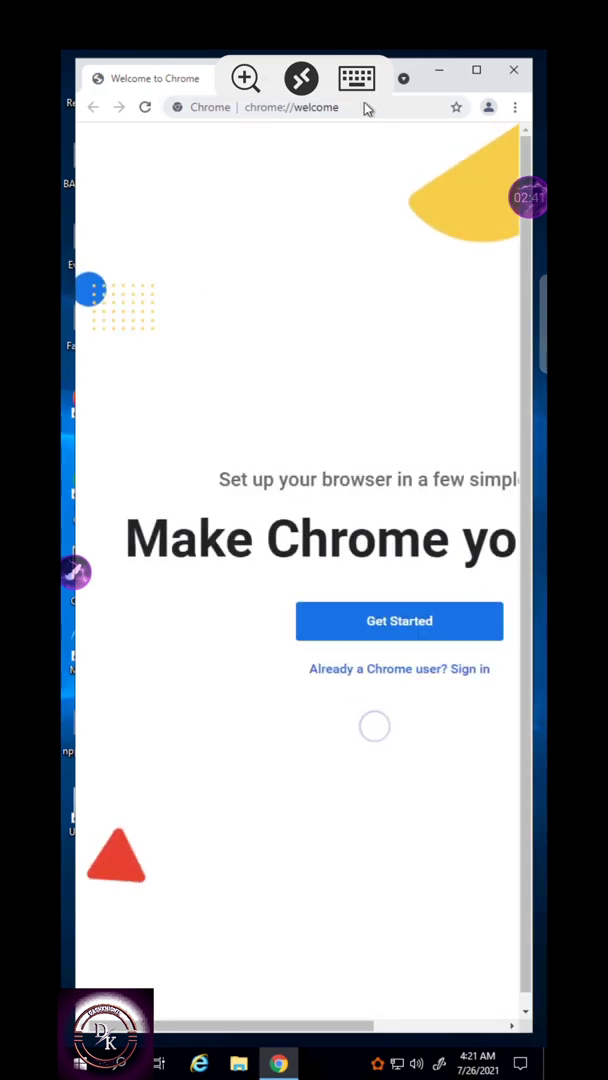
- Search Google for 'speed test' and run Google's internet speed test
left_click(300, 108)
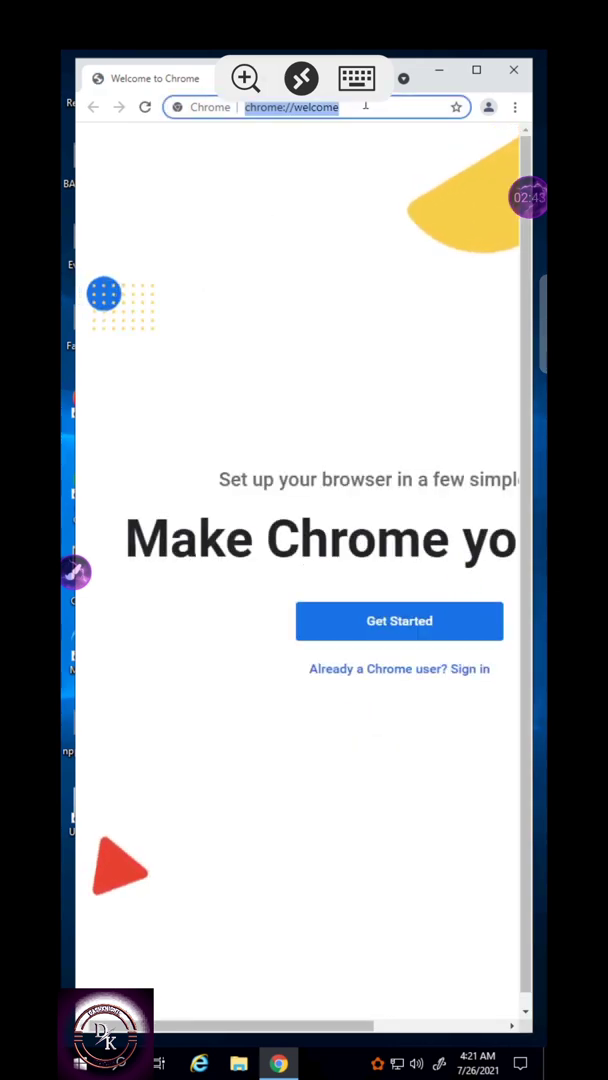
left_click(356, 76)
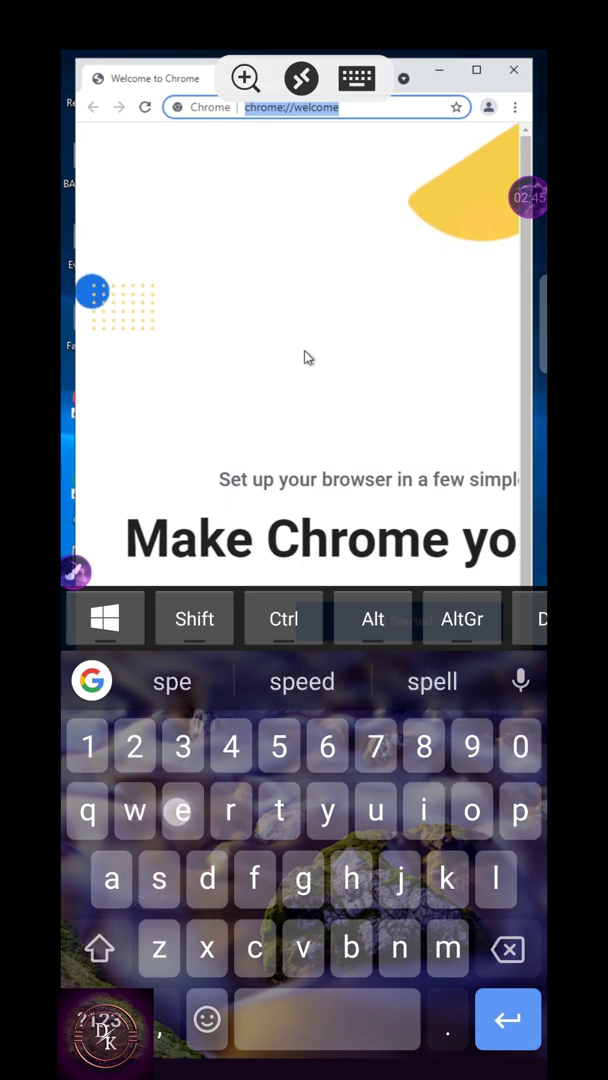
type("speed t")
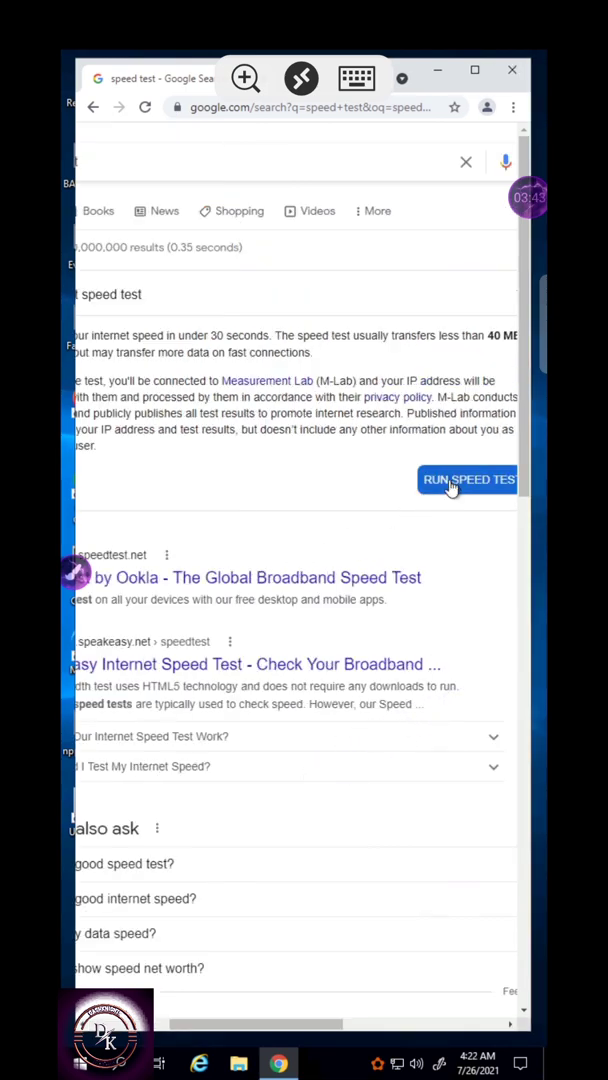
left_click(468, 480)
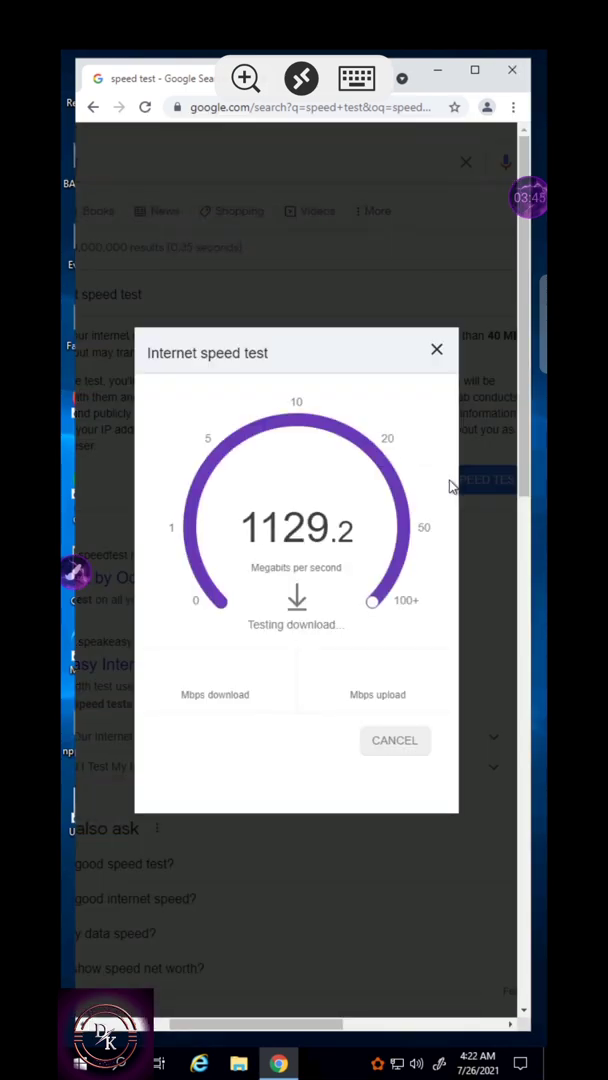